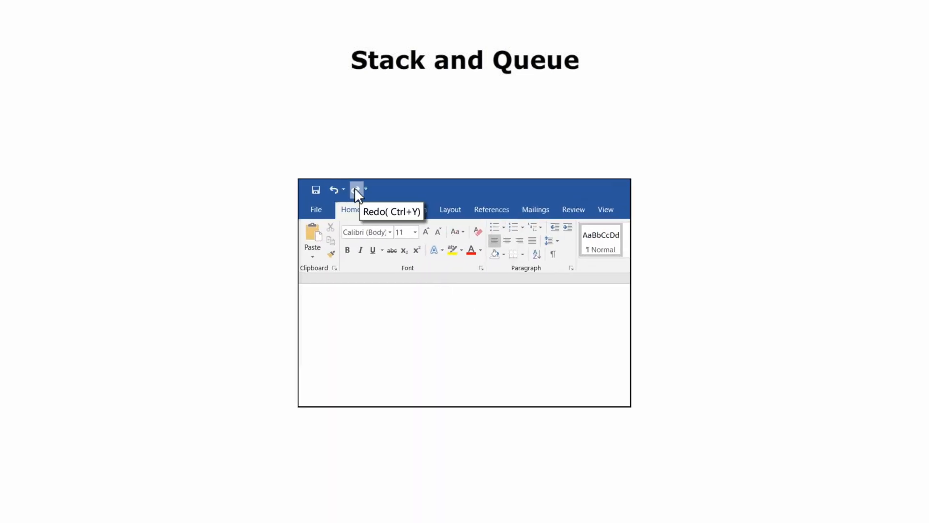
mouse_move(335, 190)
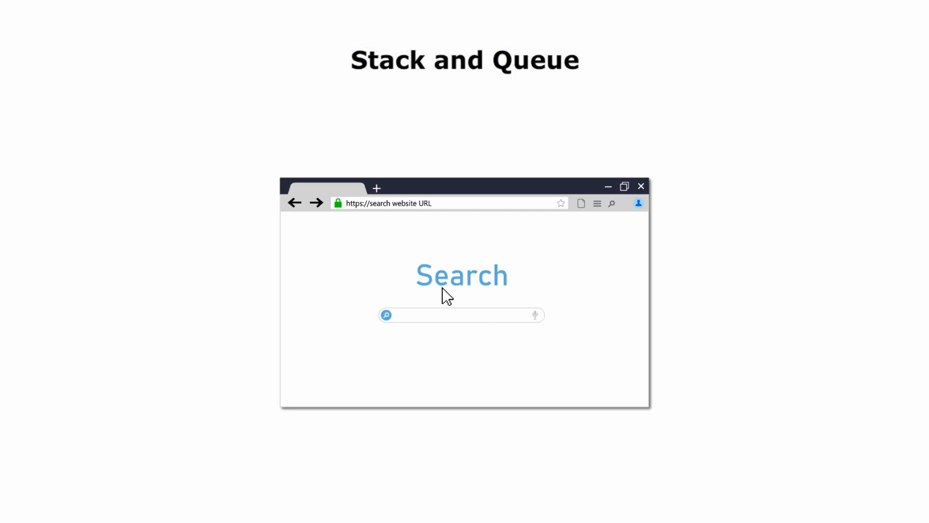
click(316, 202)
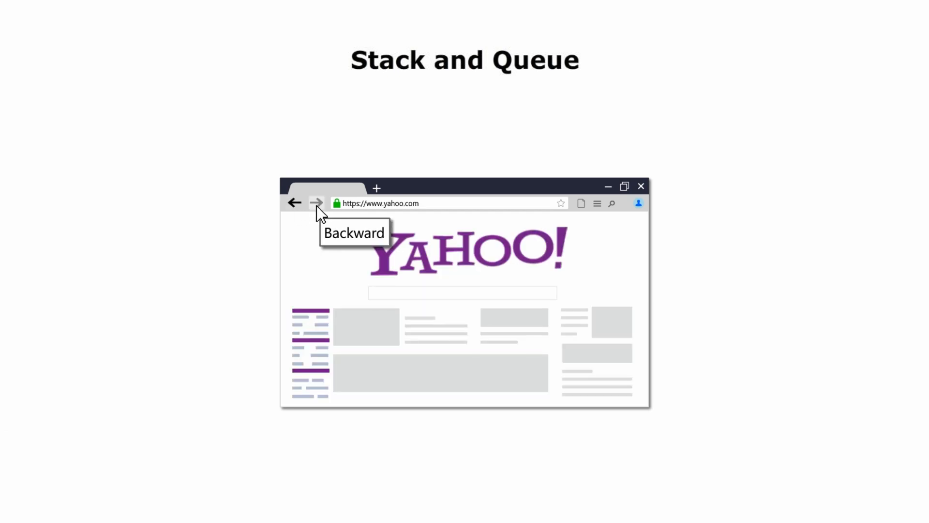
click(295, 203)
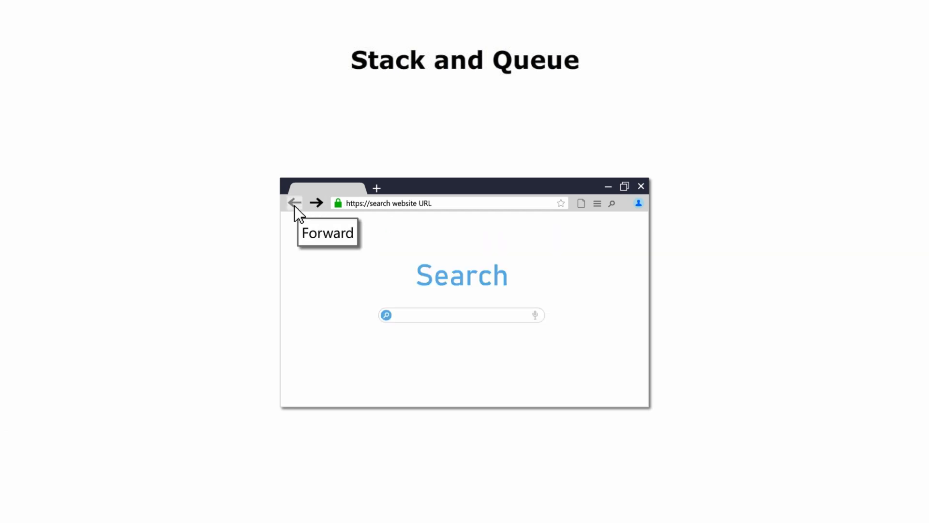